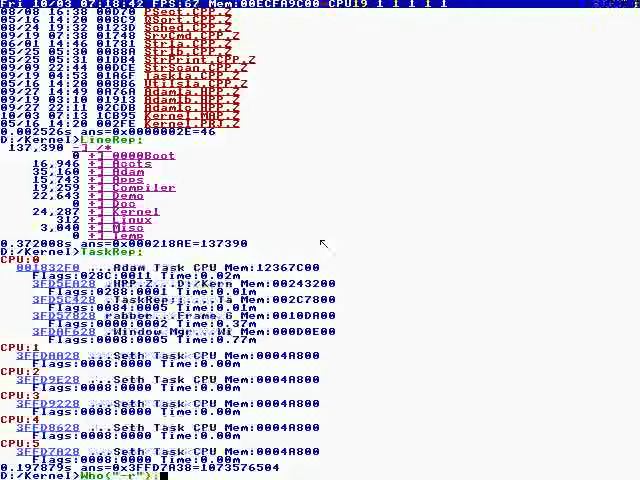
Enter a U0 Main() function whose body is Beep;, then call Main;.
key("Return")
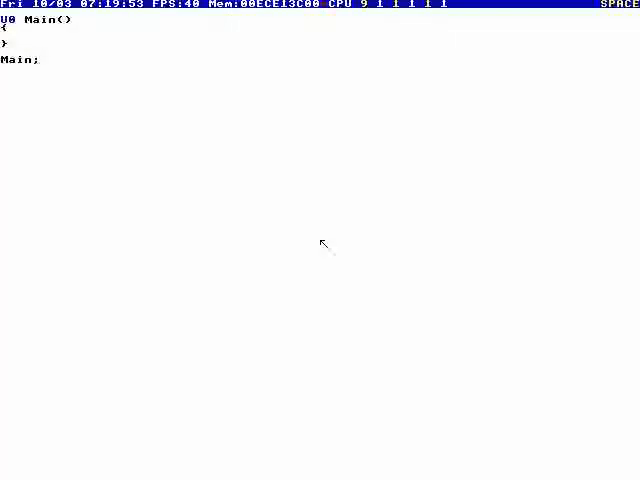
type("Beep;")
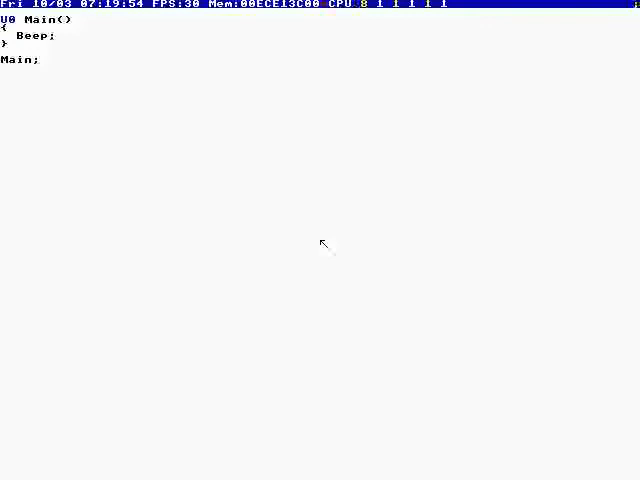